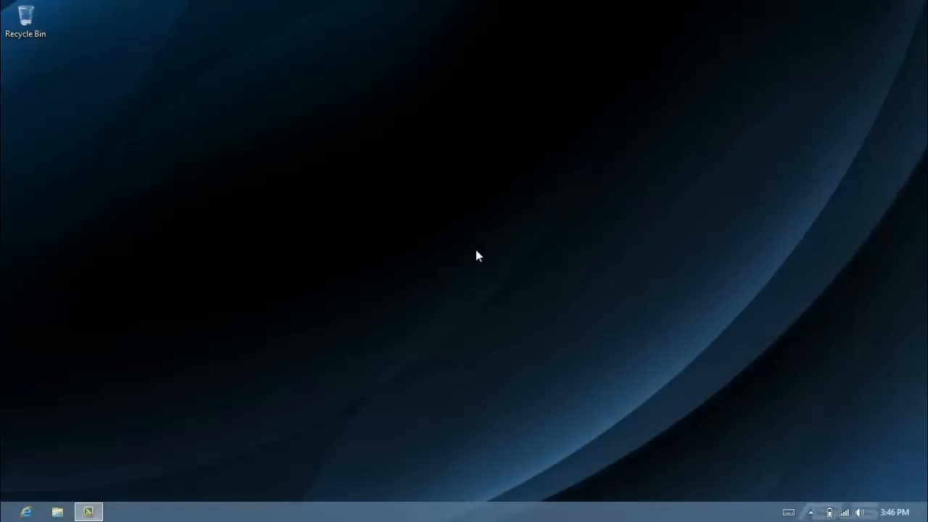
Open the Win+X power-user menu from the bottom-left corner of the desktop.
click(88, 512)
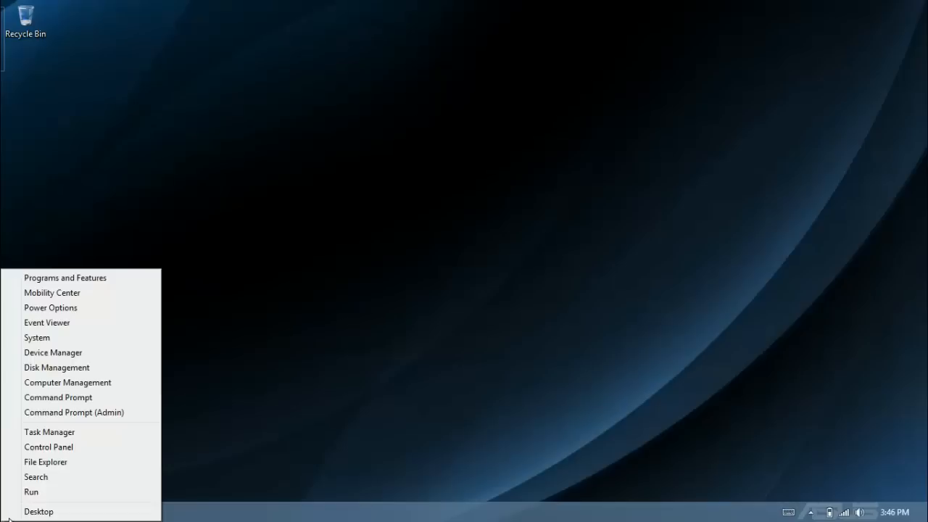
mouse_move(53, 353)
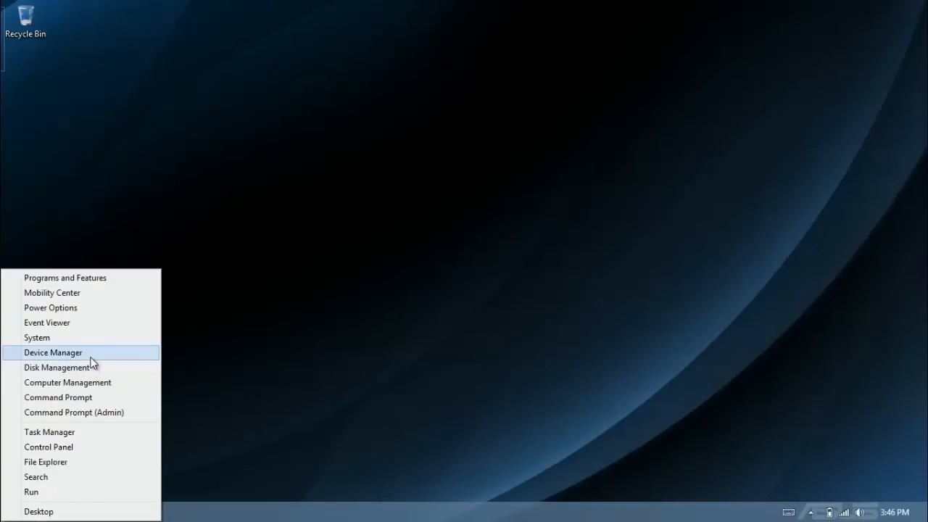
Launch Device Manager and expand the Human Interface Devices category.
click(53, 353)
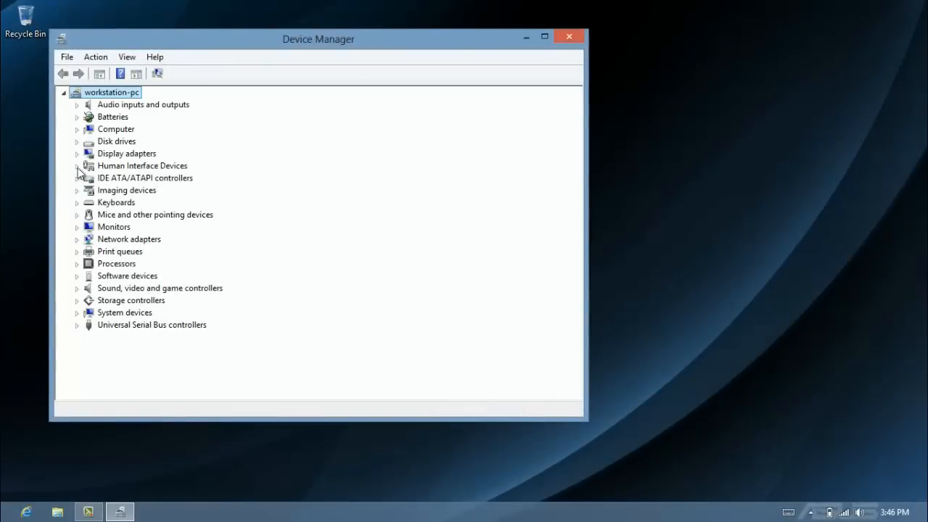
click(77, 166)
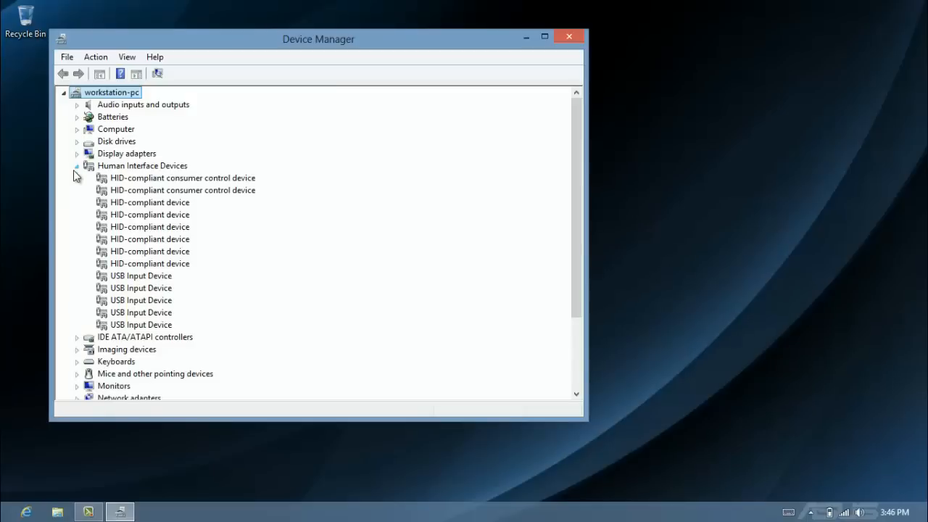
mouse_move(134, 221)
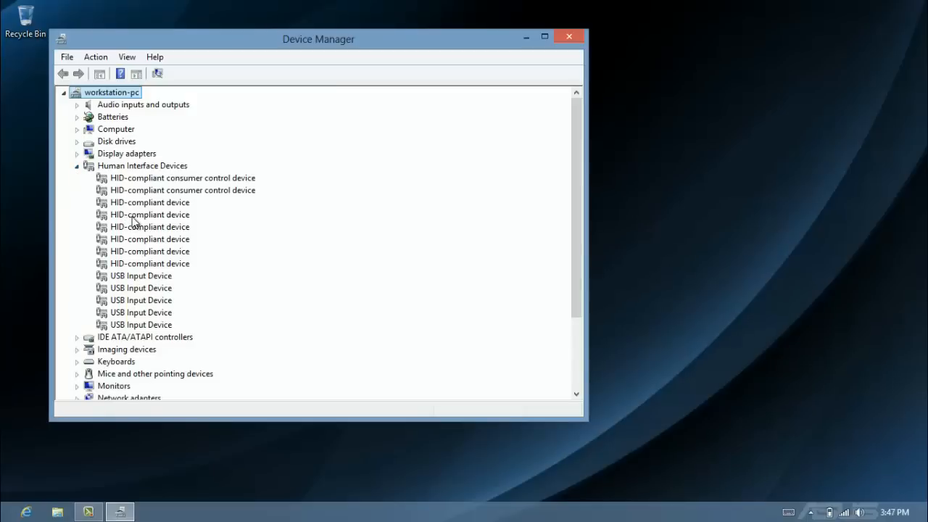
Choose Disable on the second HID-compliant device to bring up the confirmation prompt.
click(150, 214)
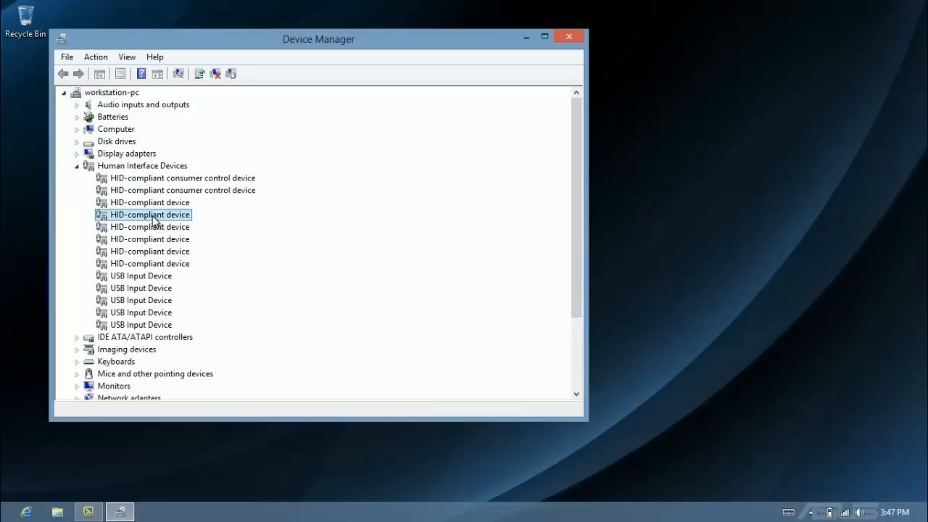
right_click(150, 215)
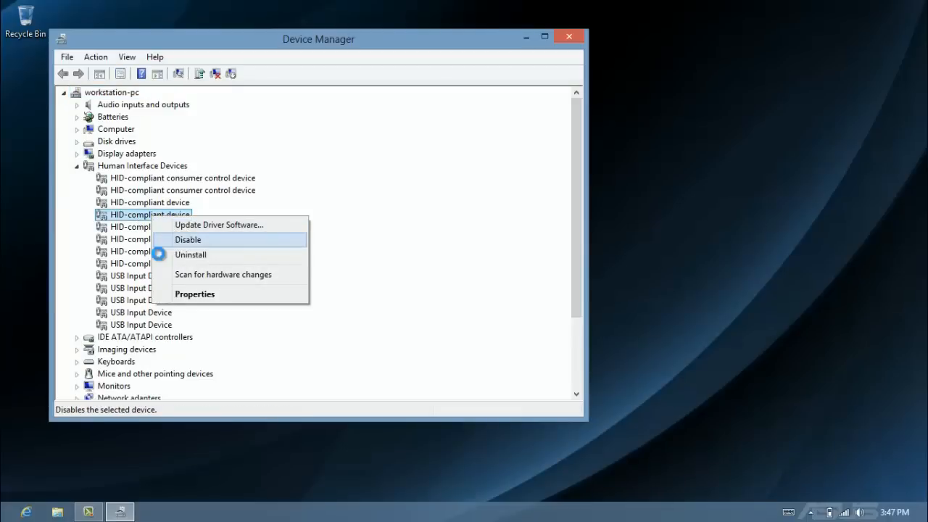
click(188, 240)
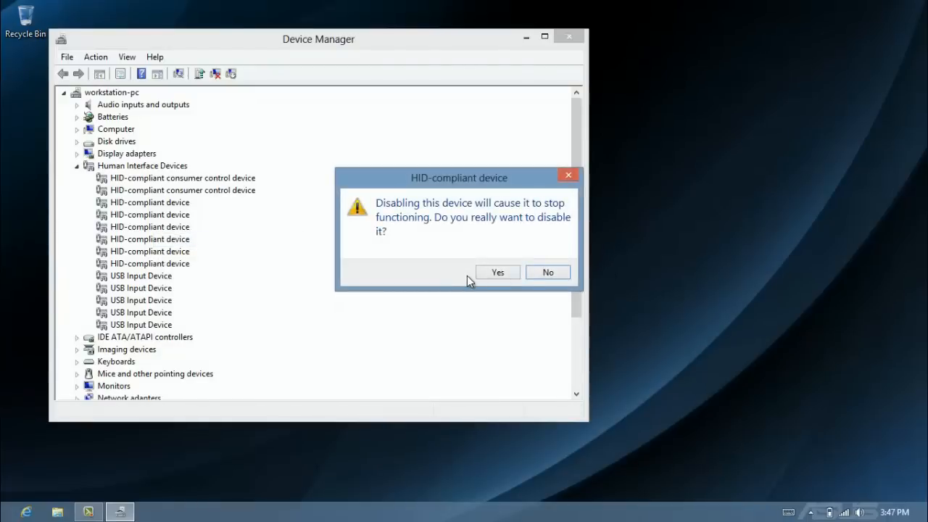